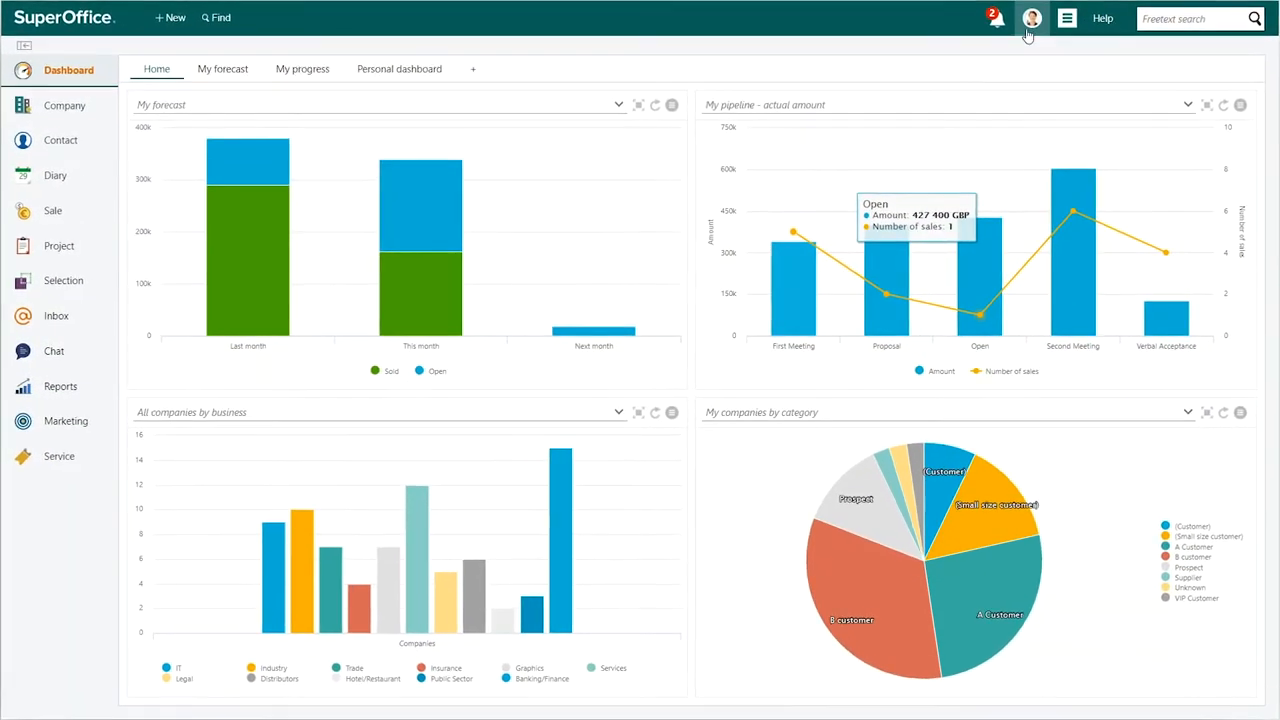
Open Local settings from the personal settings menu in the top bar.
click(1032, 18)
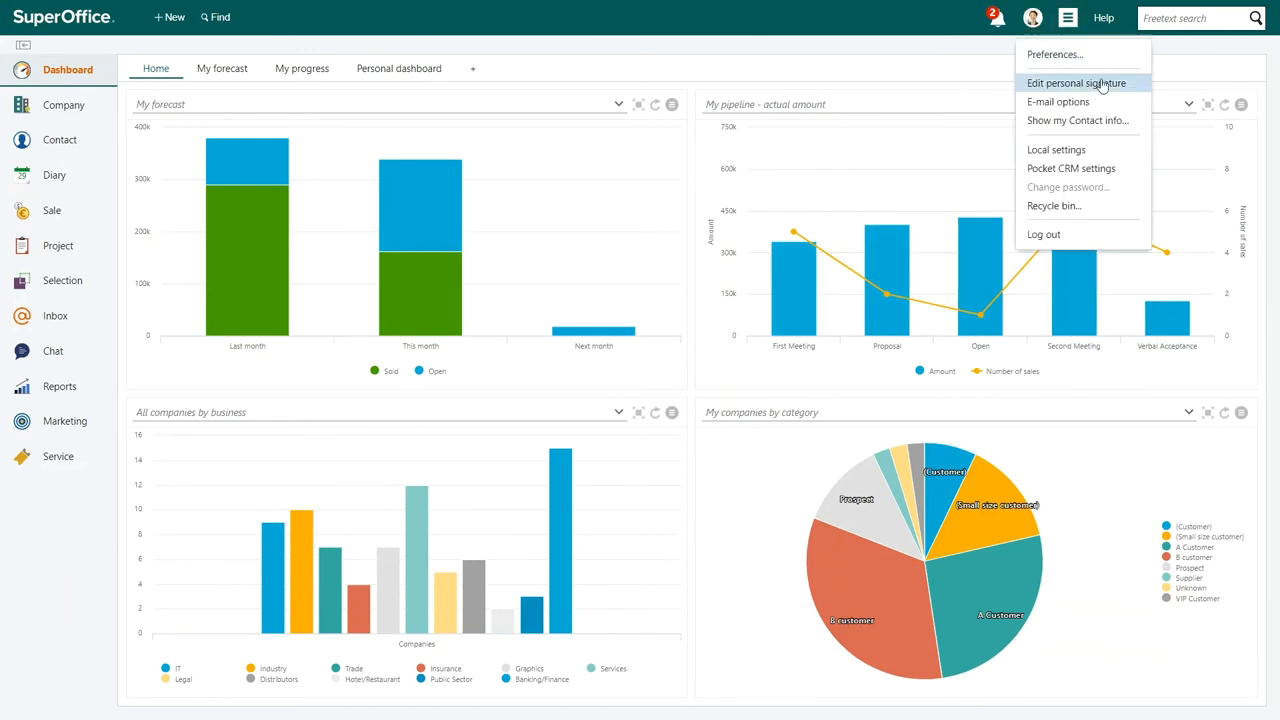
click(1056, 148)
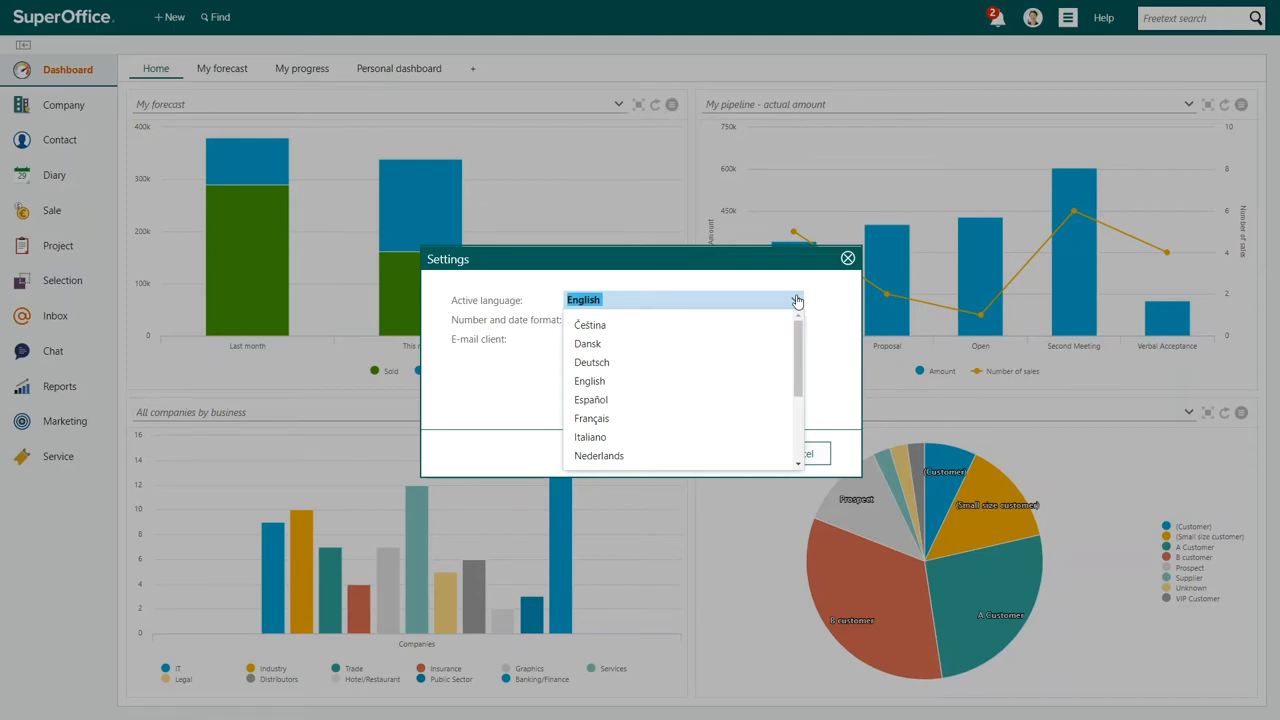
mouse_move(730, 400)
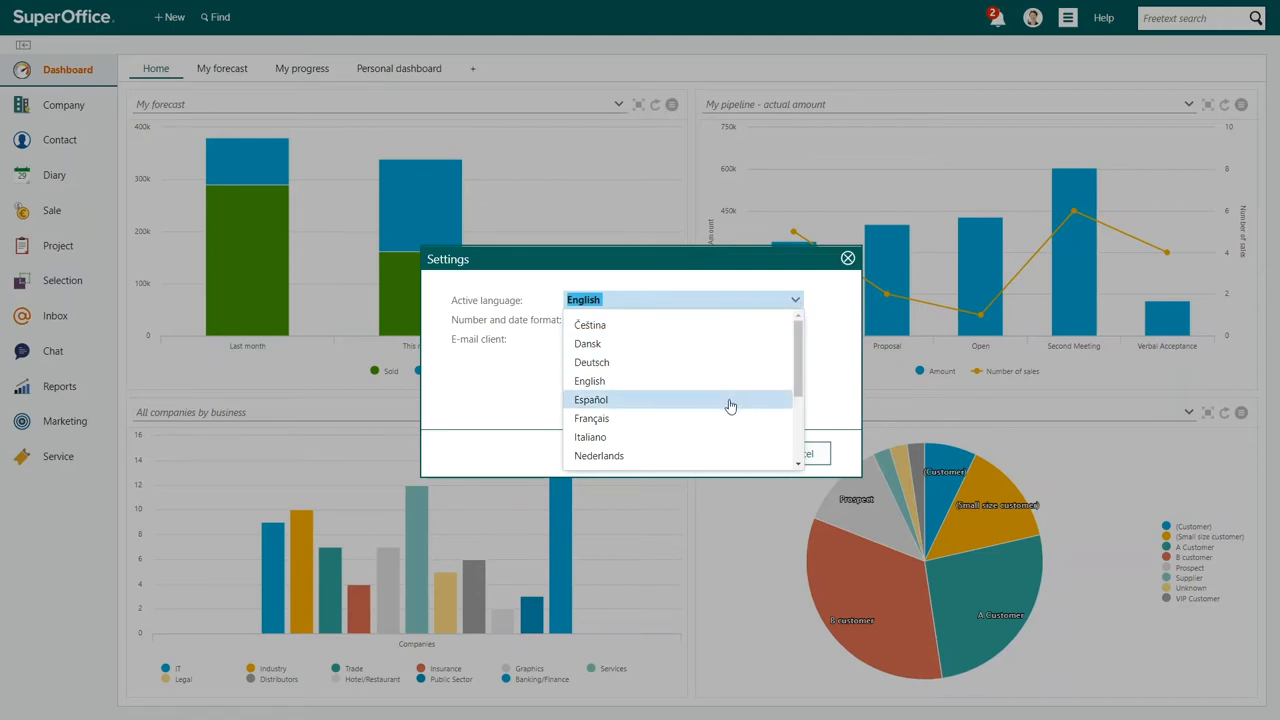
Choose Español as the active language in the Settings dialog.
click(590, 400)
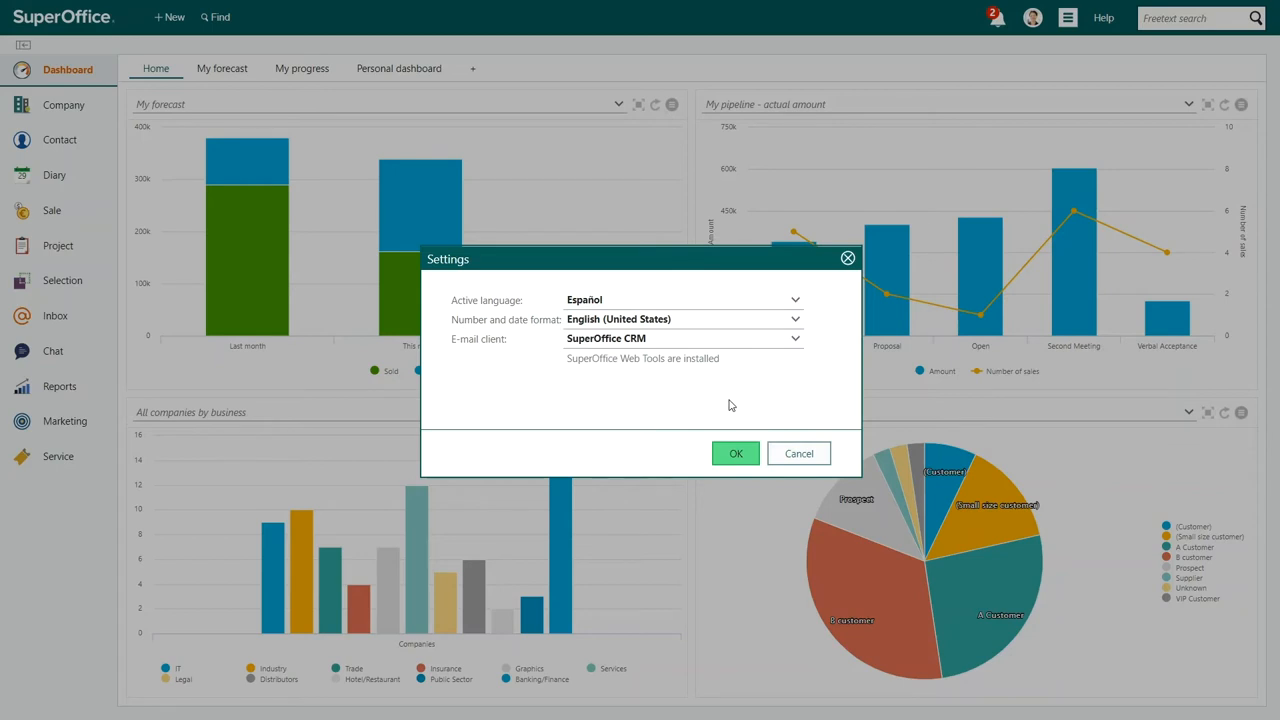
click(684, 320)
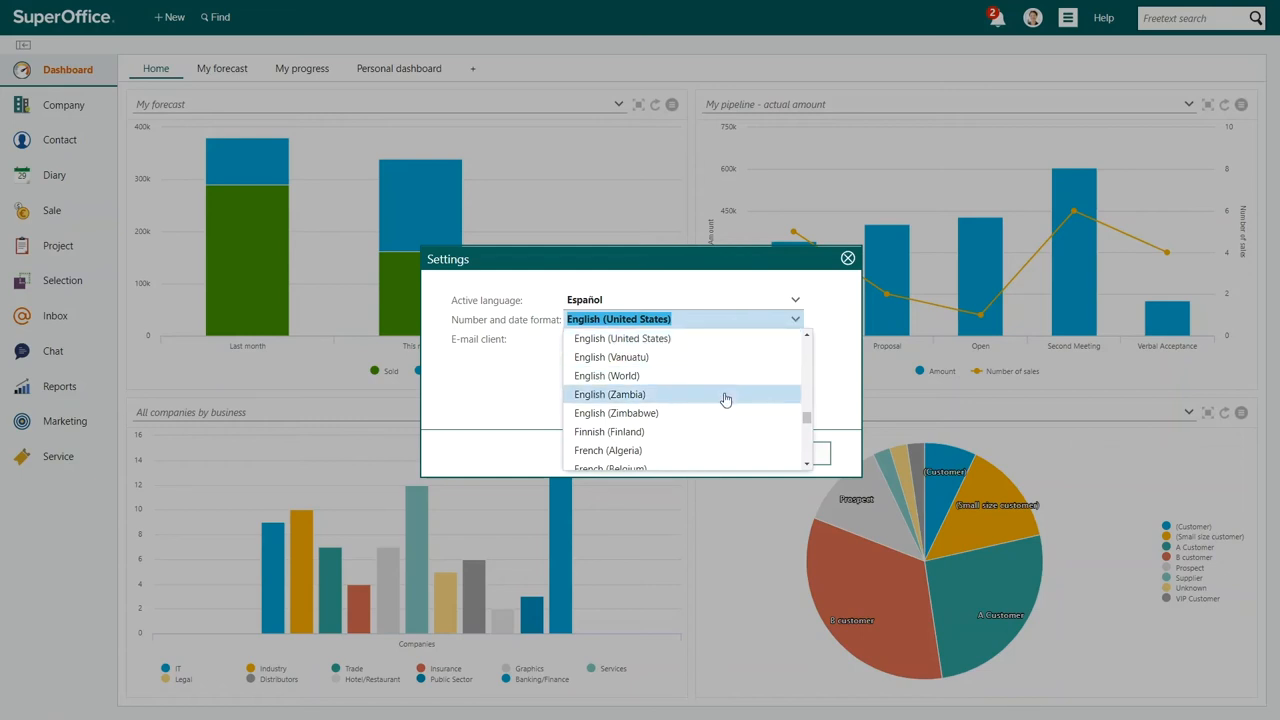
Set the number and date format to French (Senegal) and confirm with OK.
scroll(down, 3)
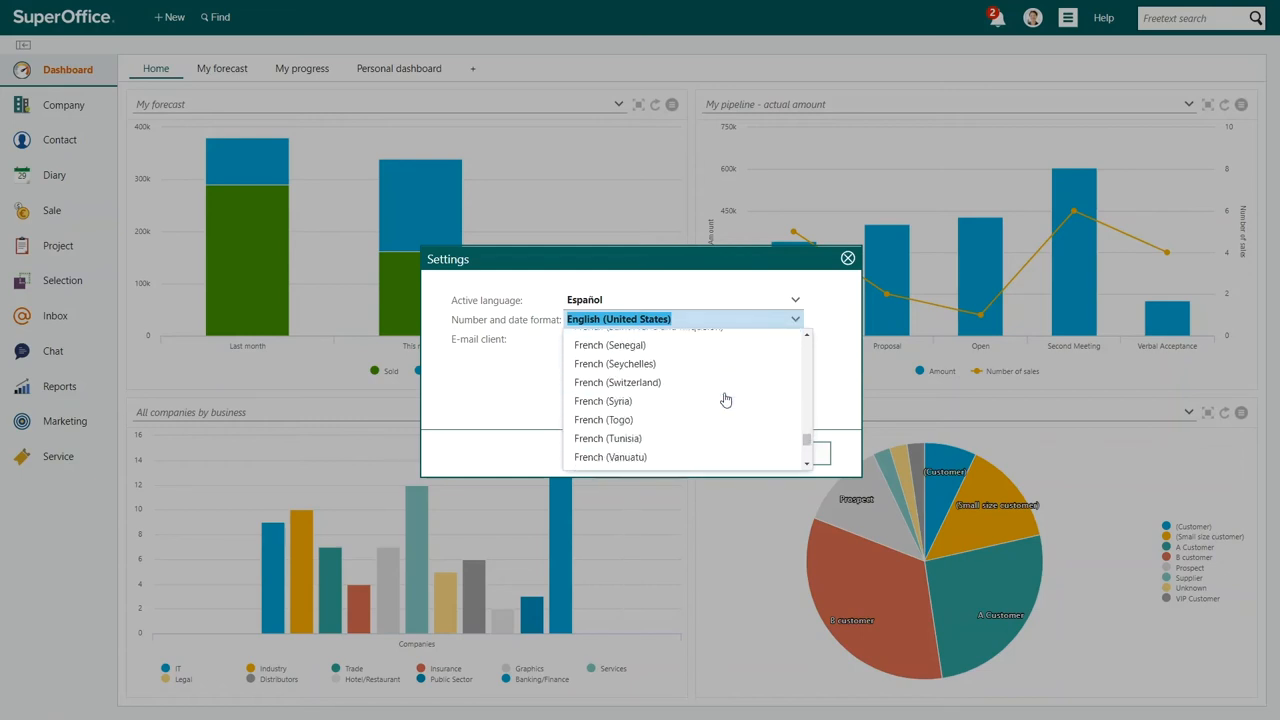
scroll(down, 3)
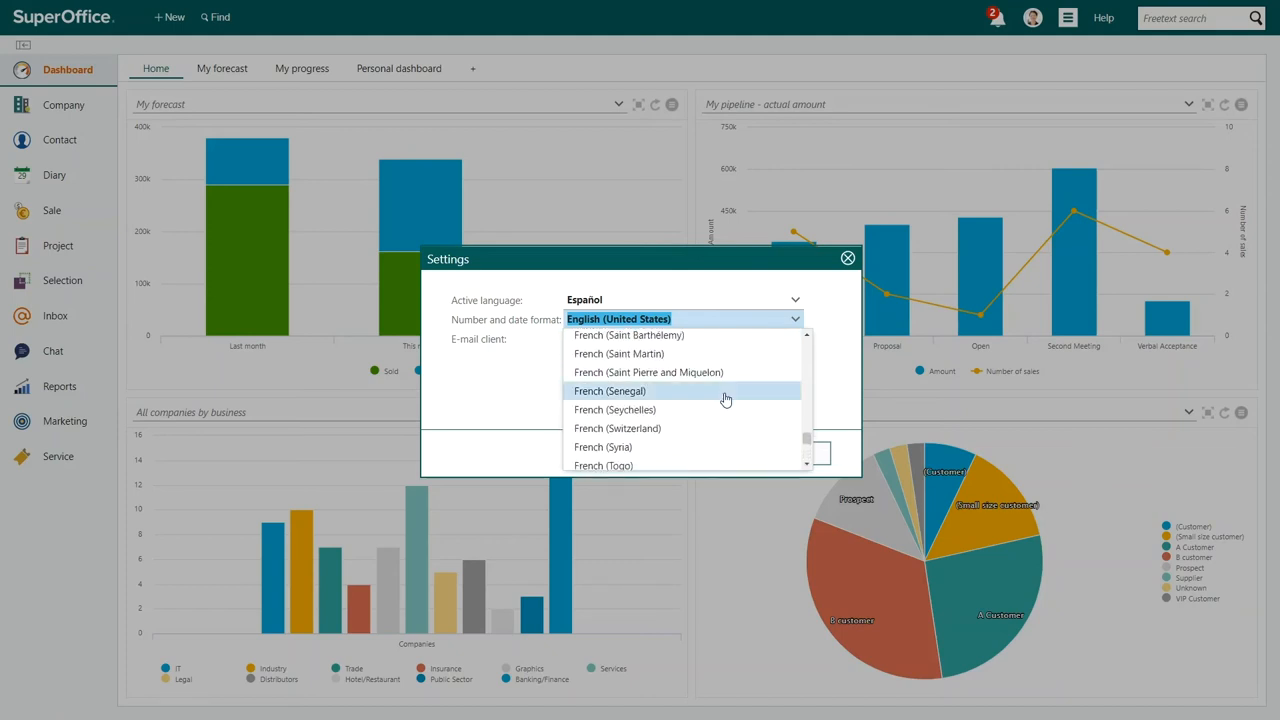
click(608, 390)
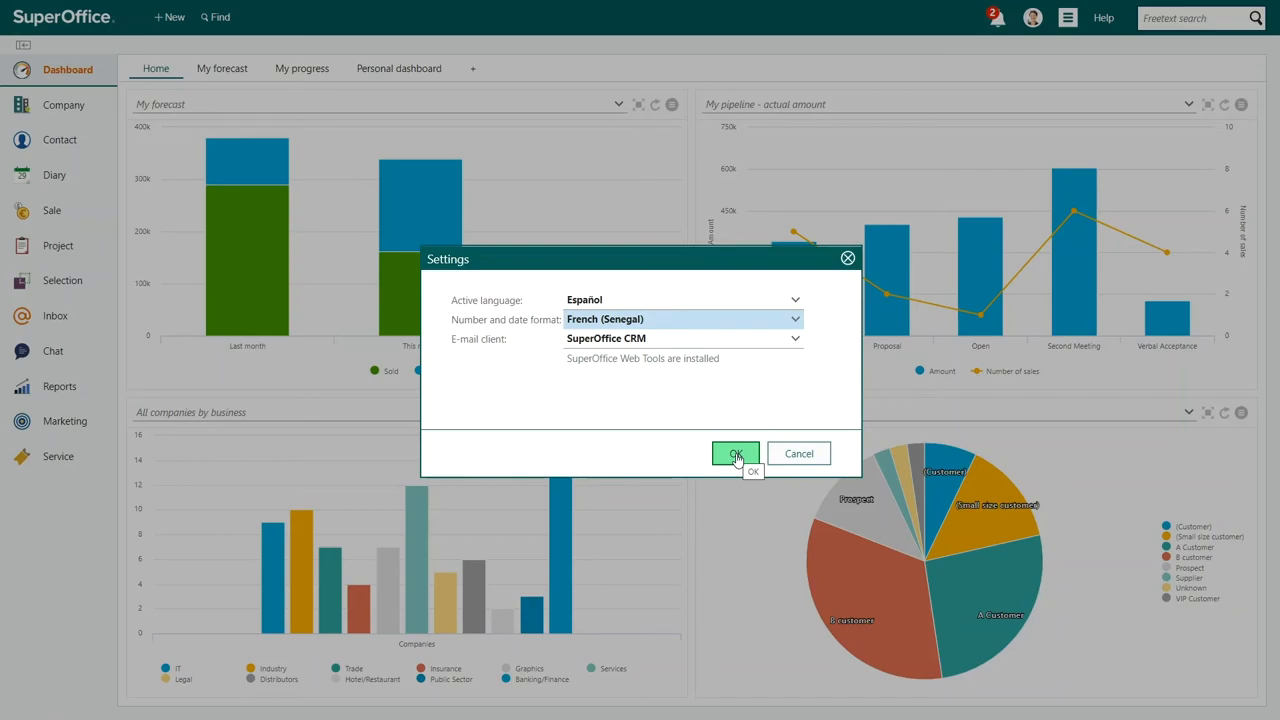
click(736, 452)
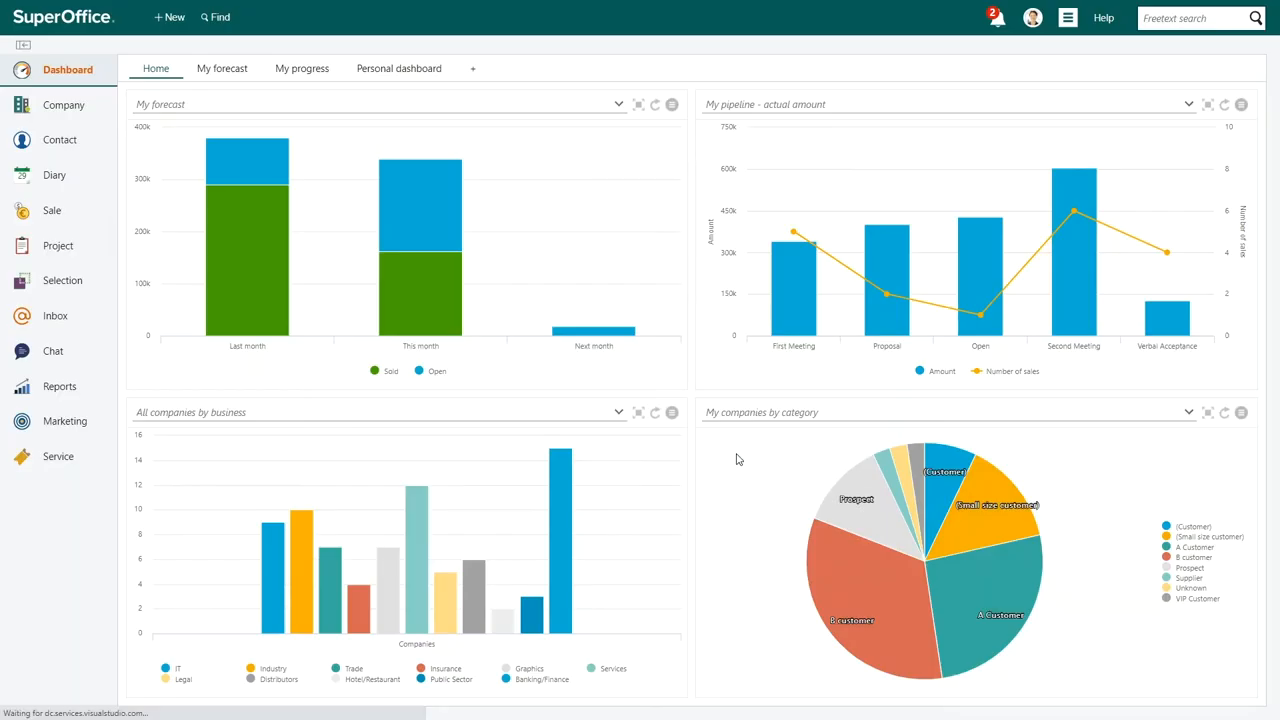